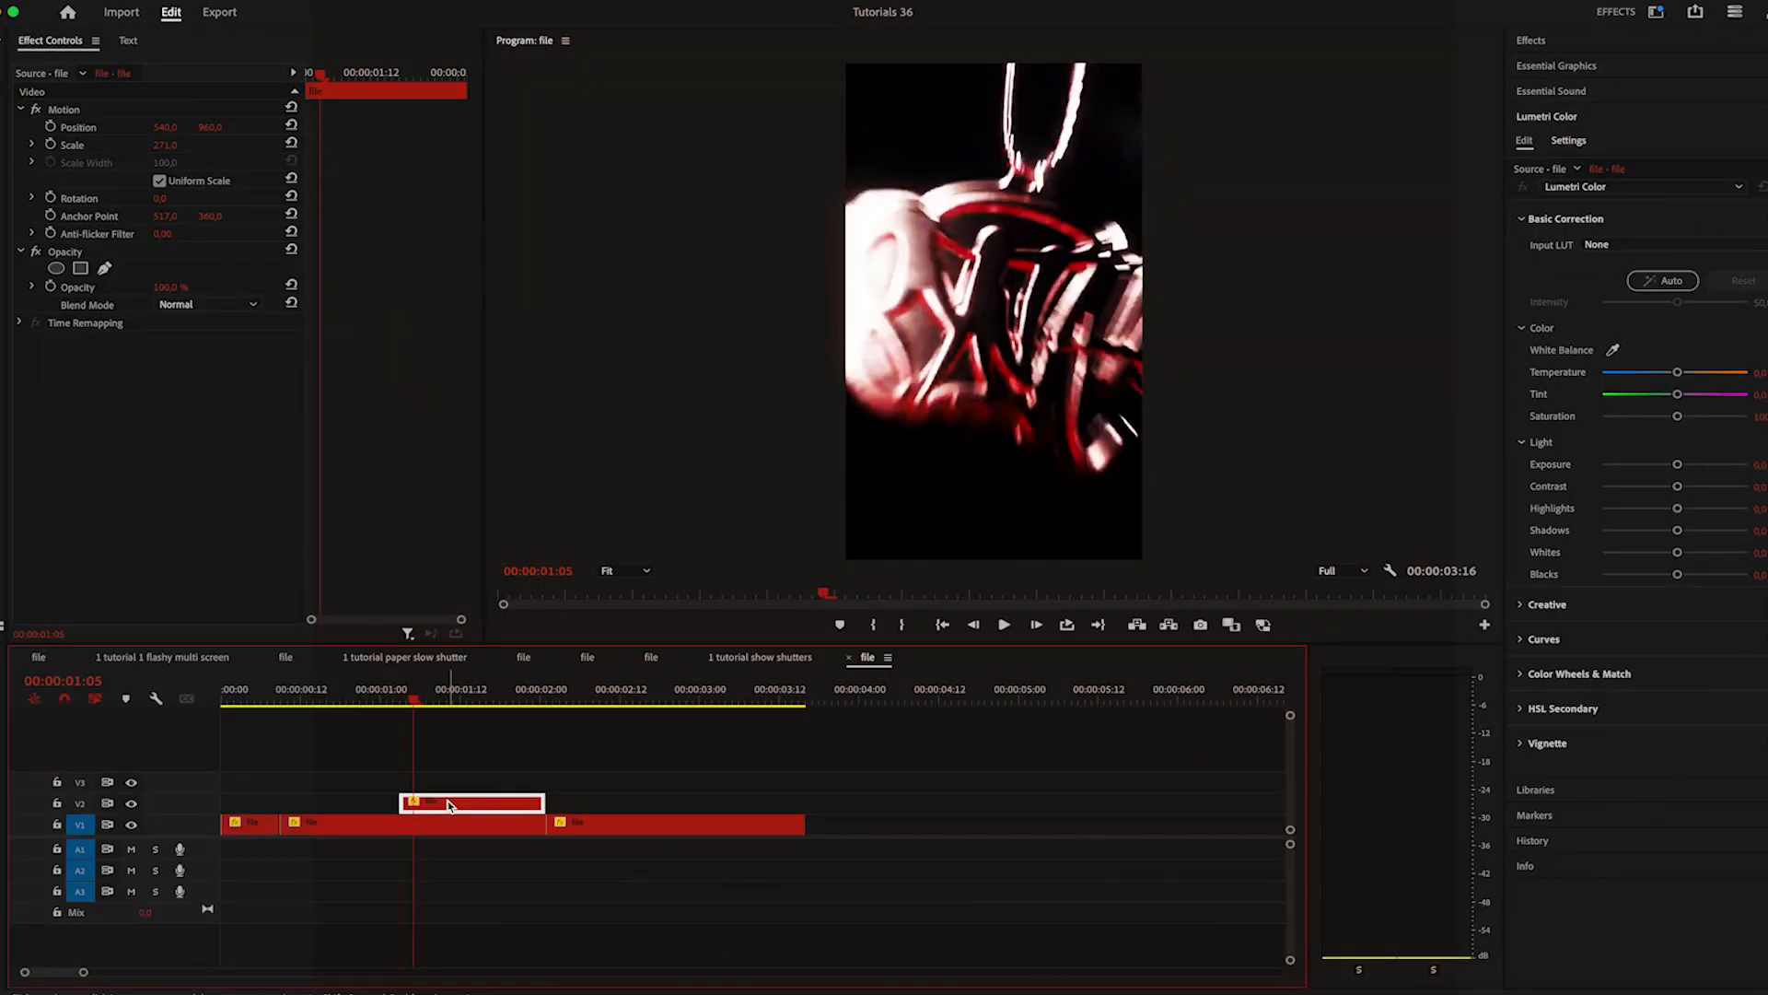
Nest the short clip on V2 into its own sequence and select the nested clip.
right_click(471, 801)
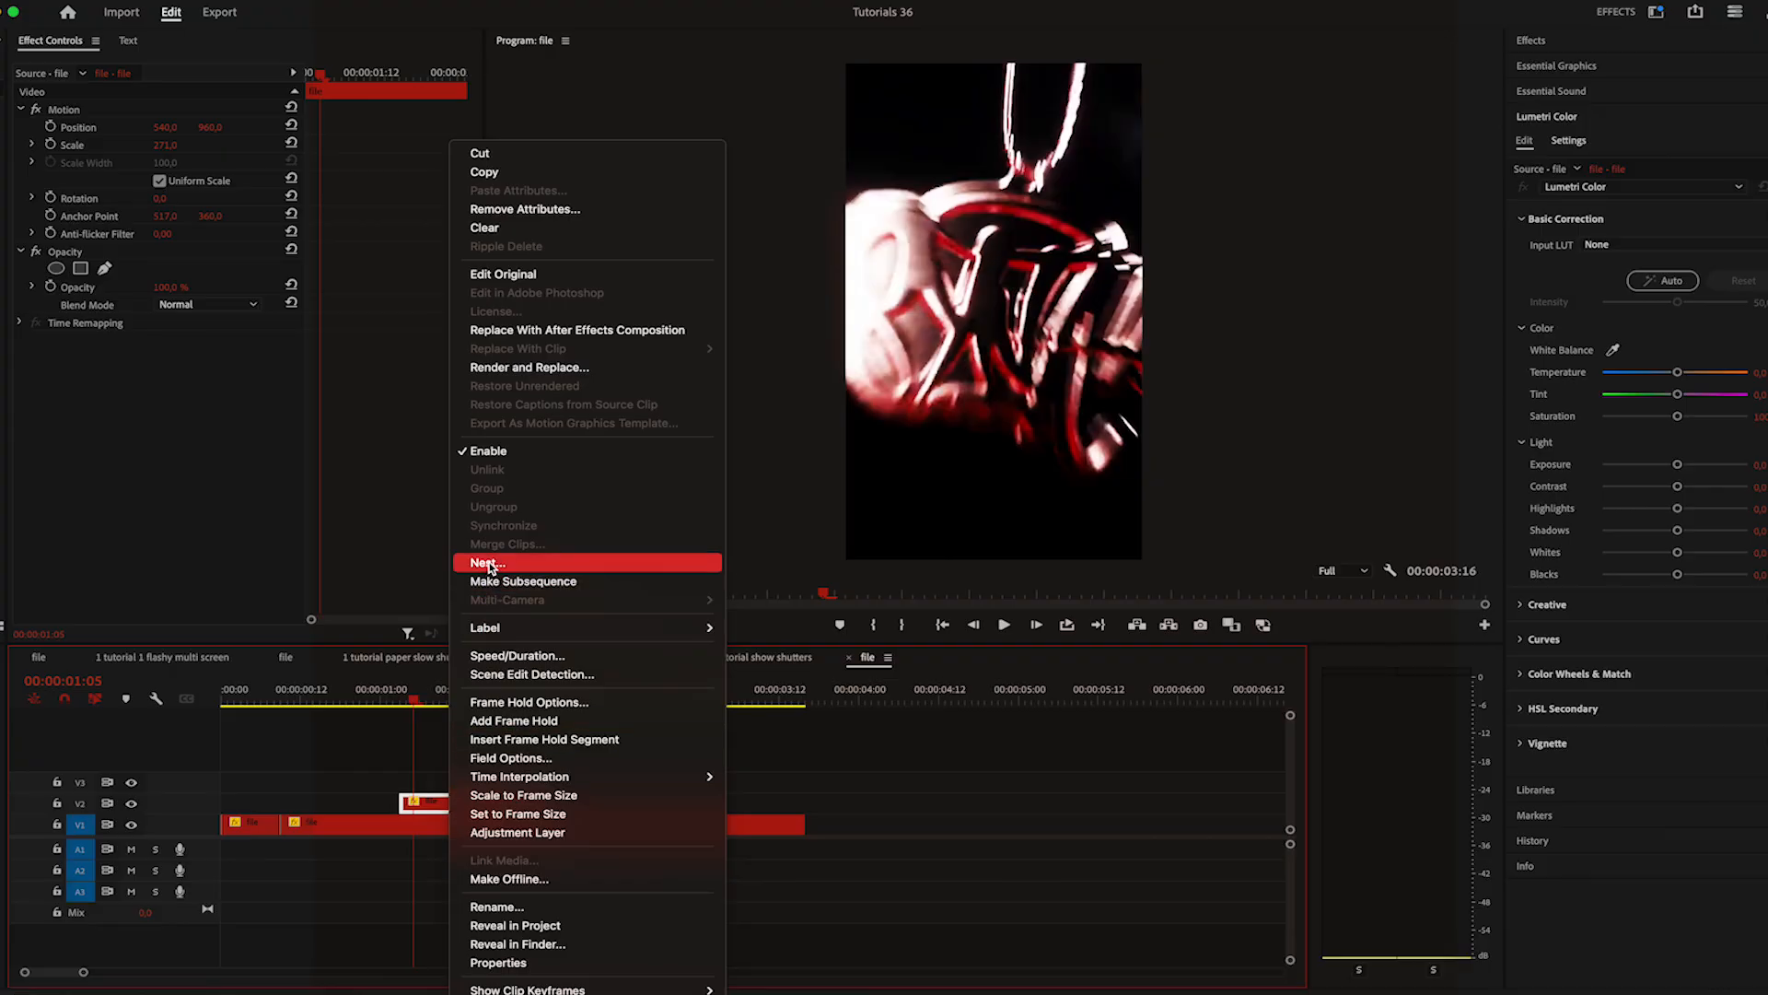
left_click(487, 564)
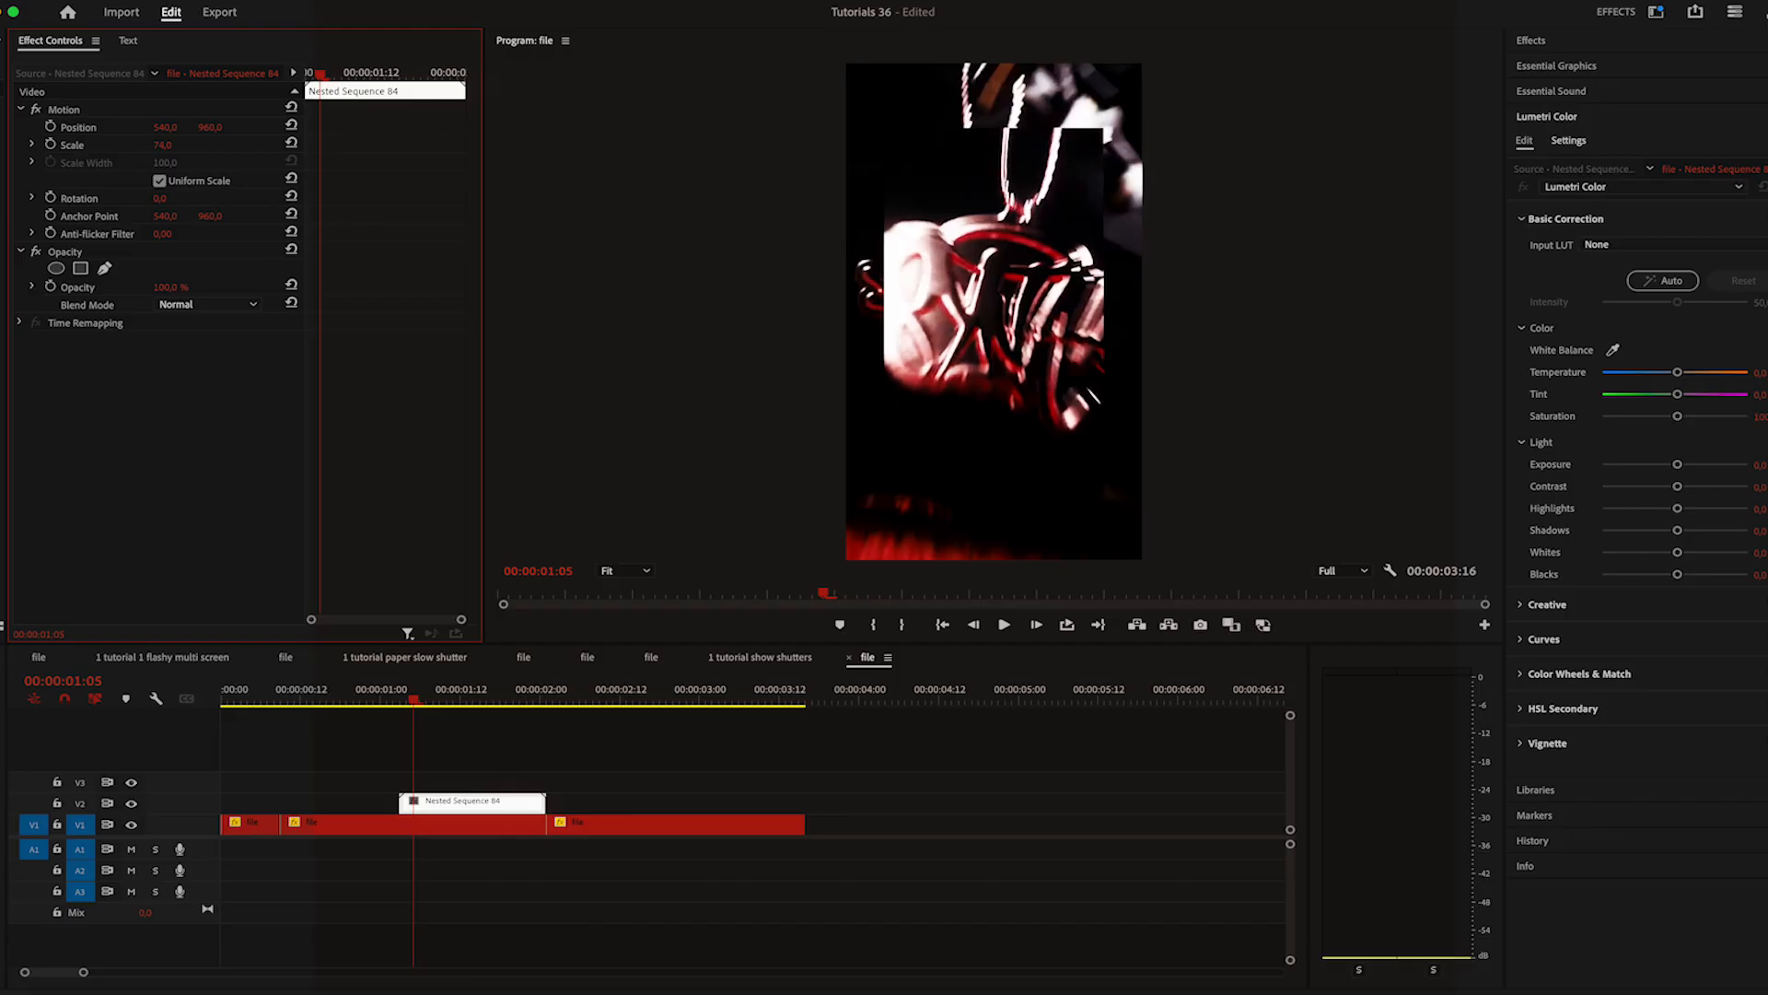
left_click(54, 268)
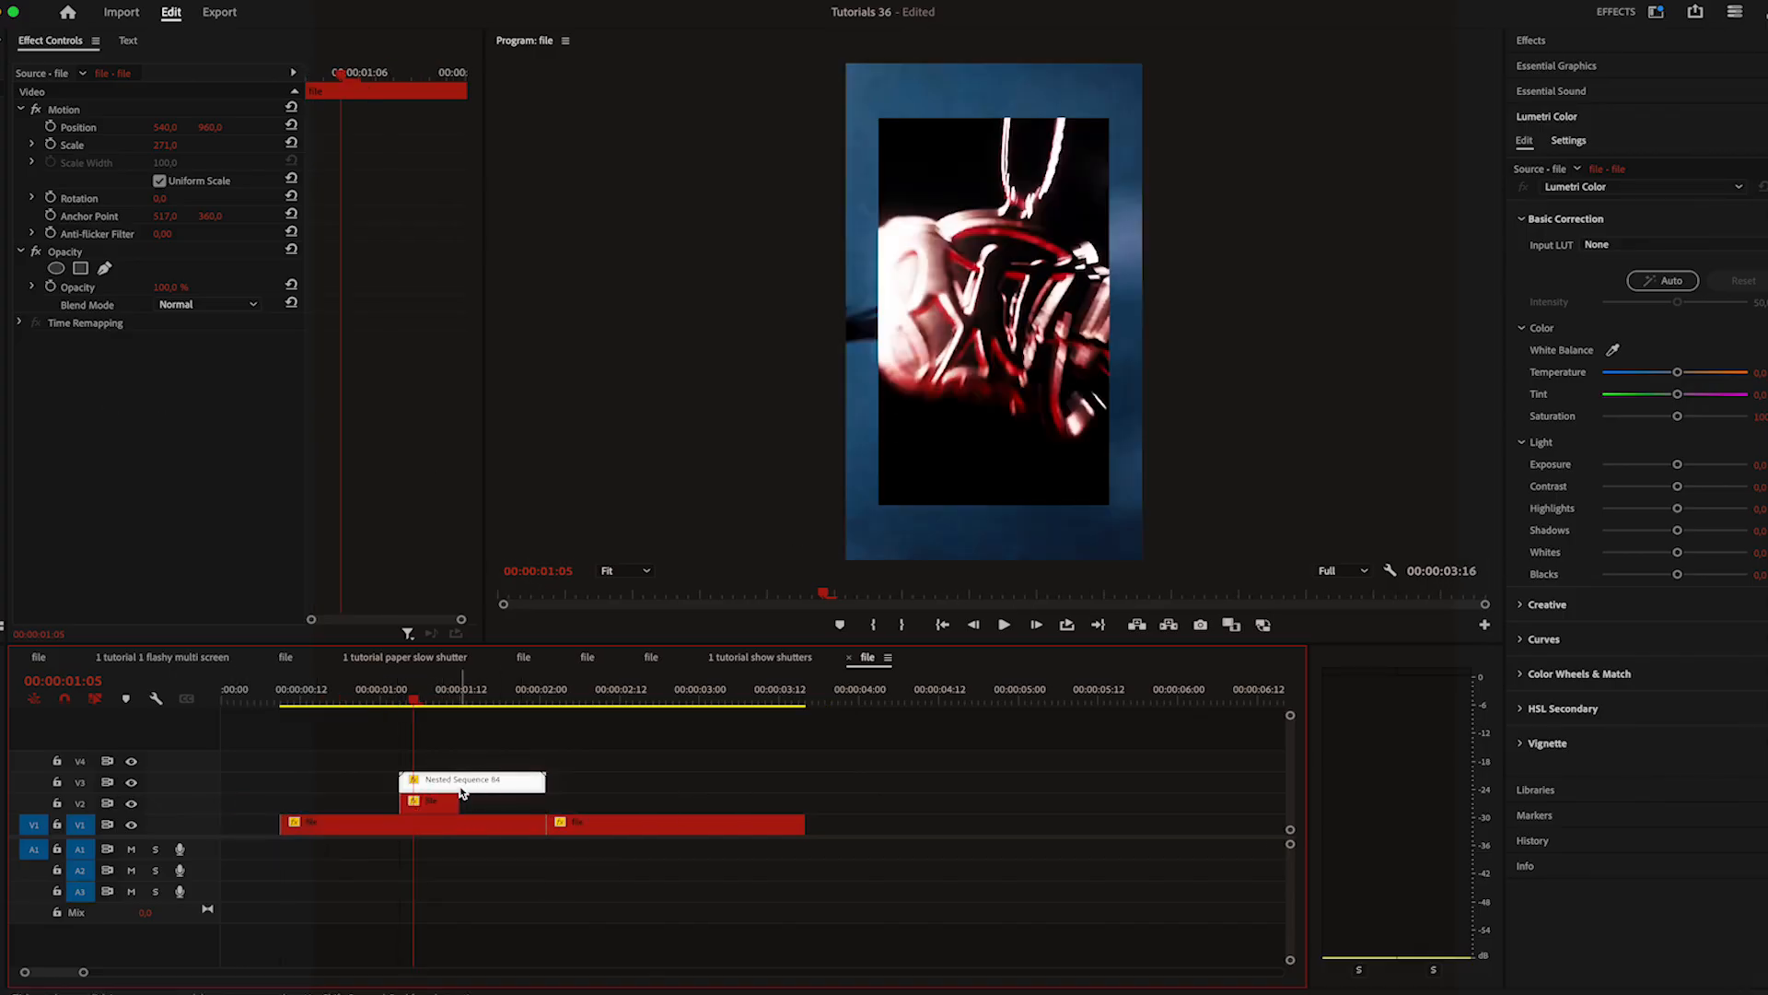
Add a central rectangle mask to the nested clip and apply Posterize Time with an adjusted frame rate.
left_click(457, 790)
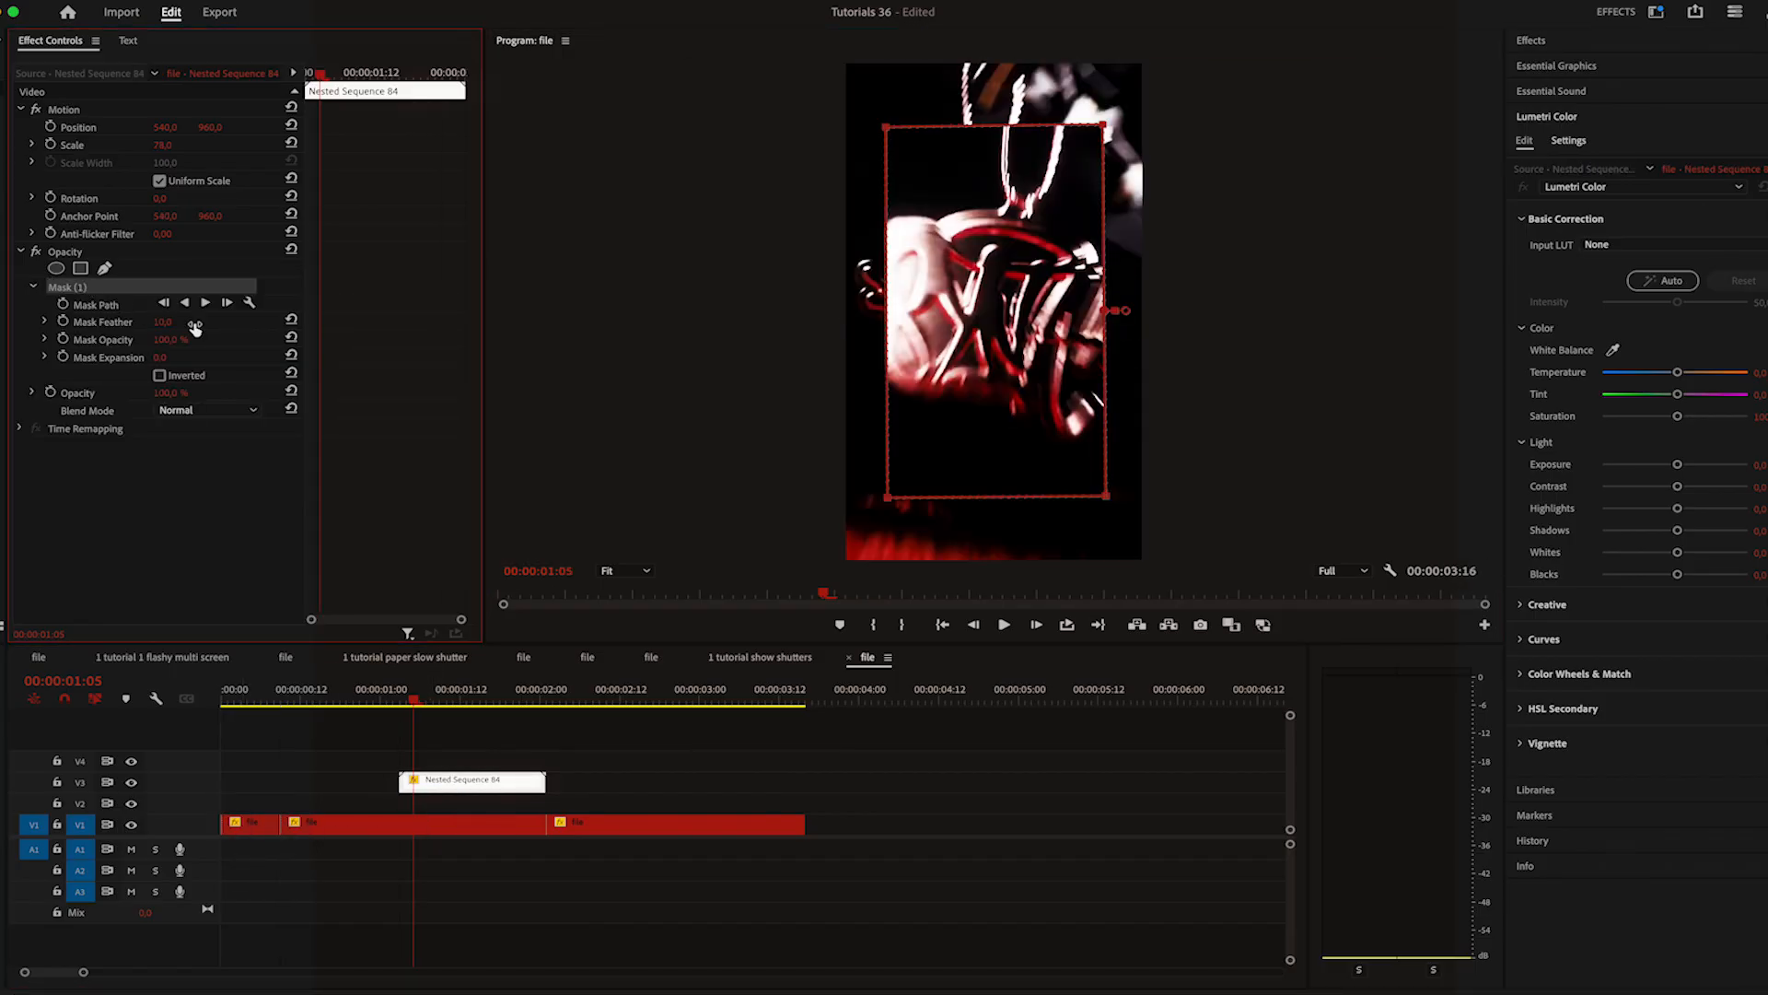
type("poster")
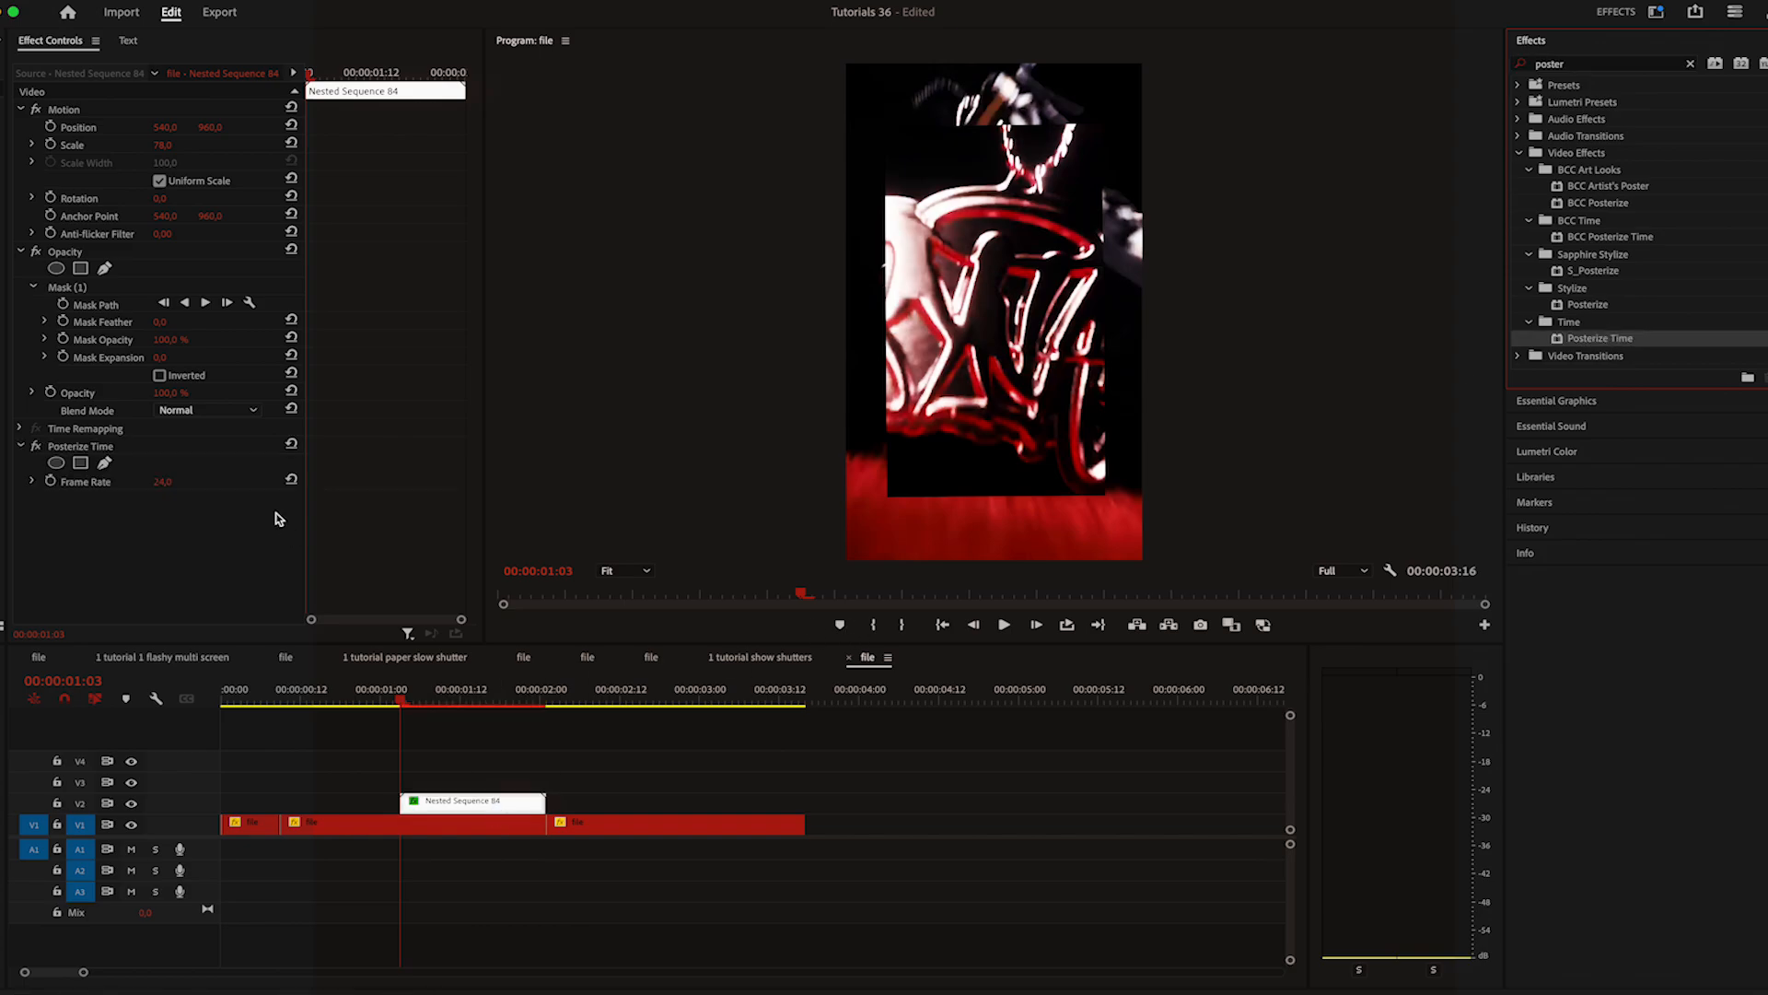
left_click(411, 821)
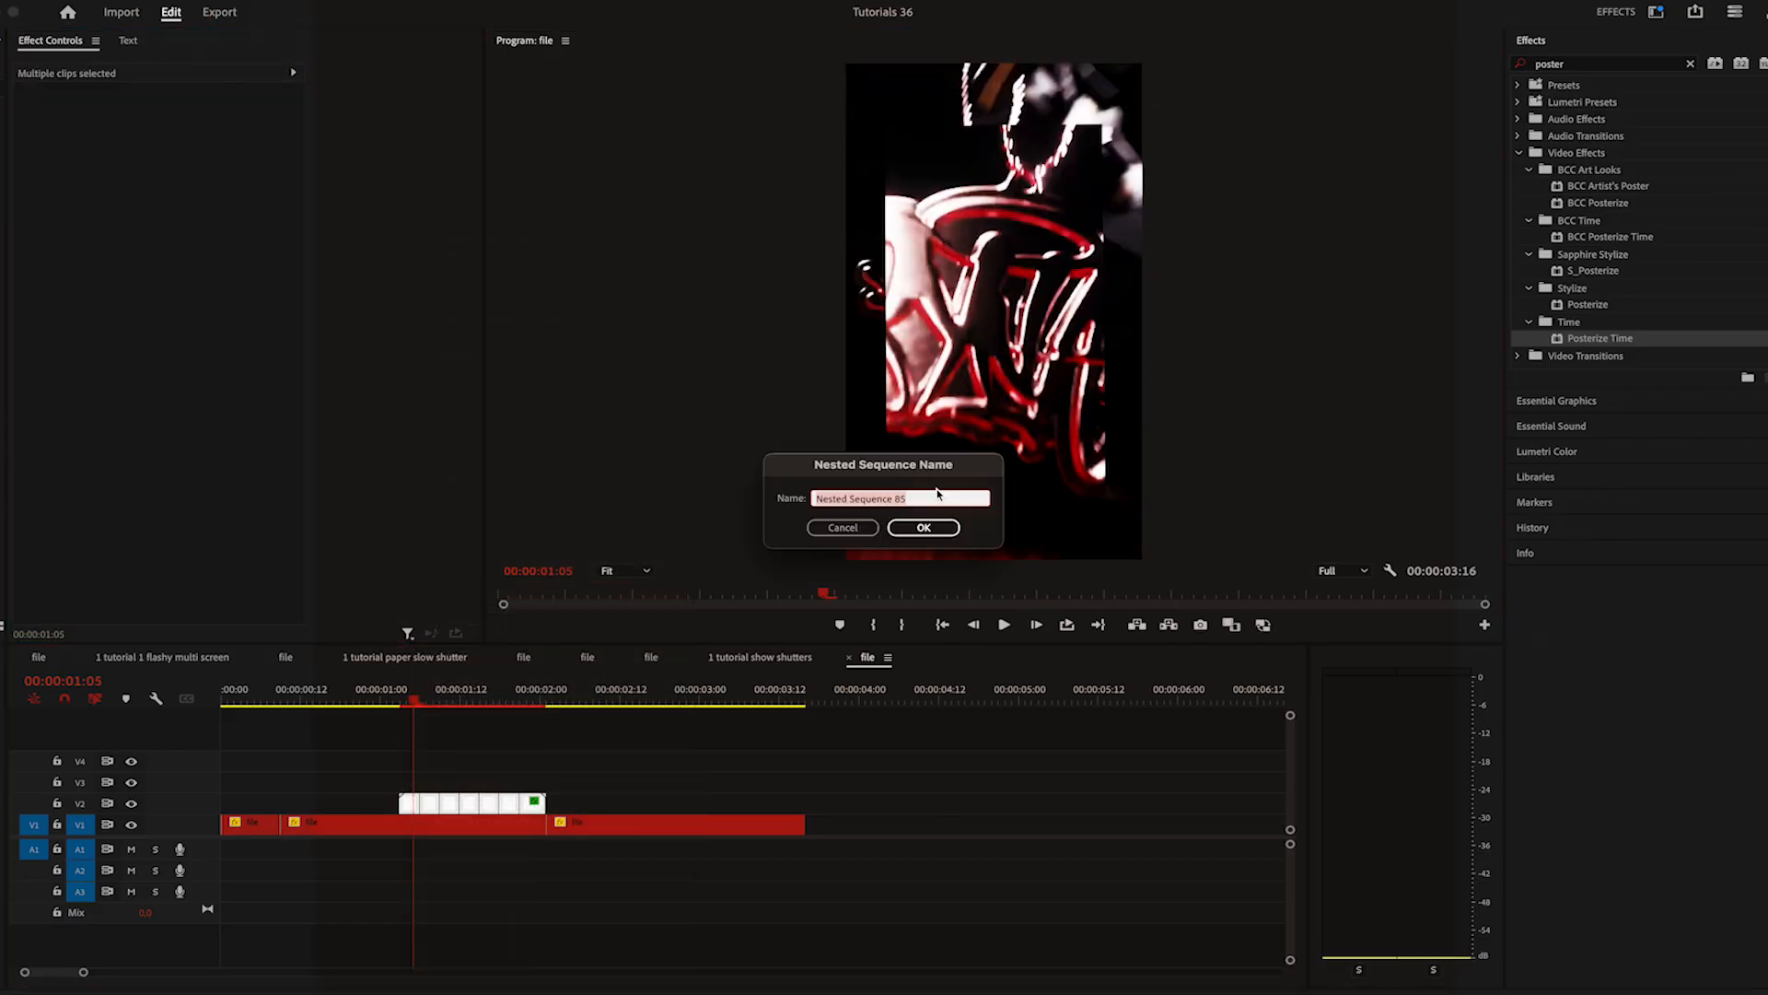
Confirm the second nest and apply a Drop Shadow to the new nested clip.
left_click(922, 527)
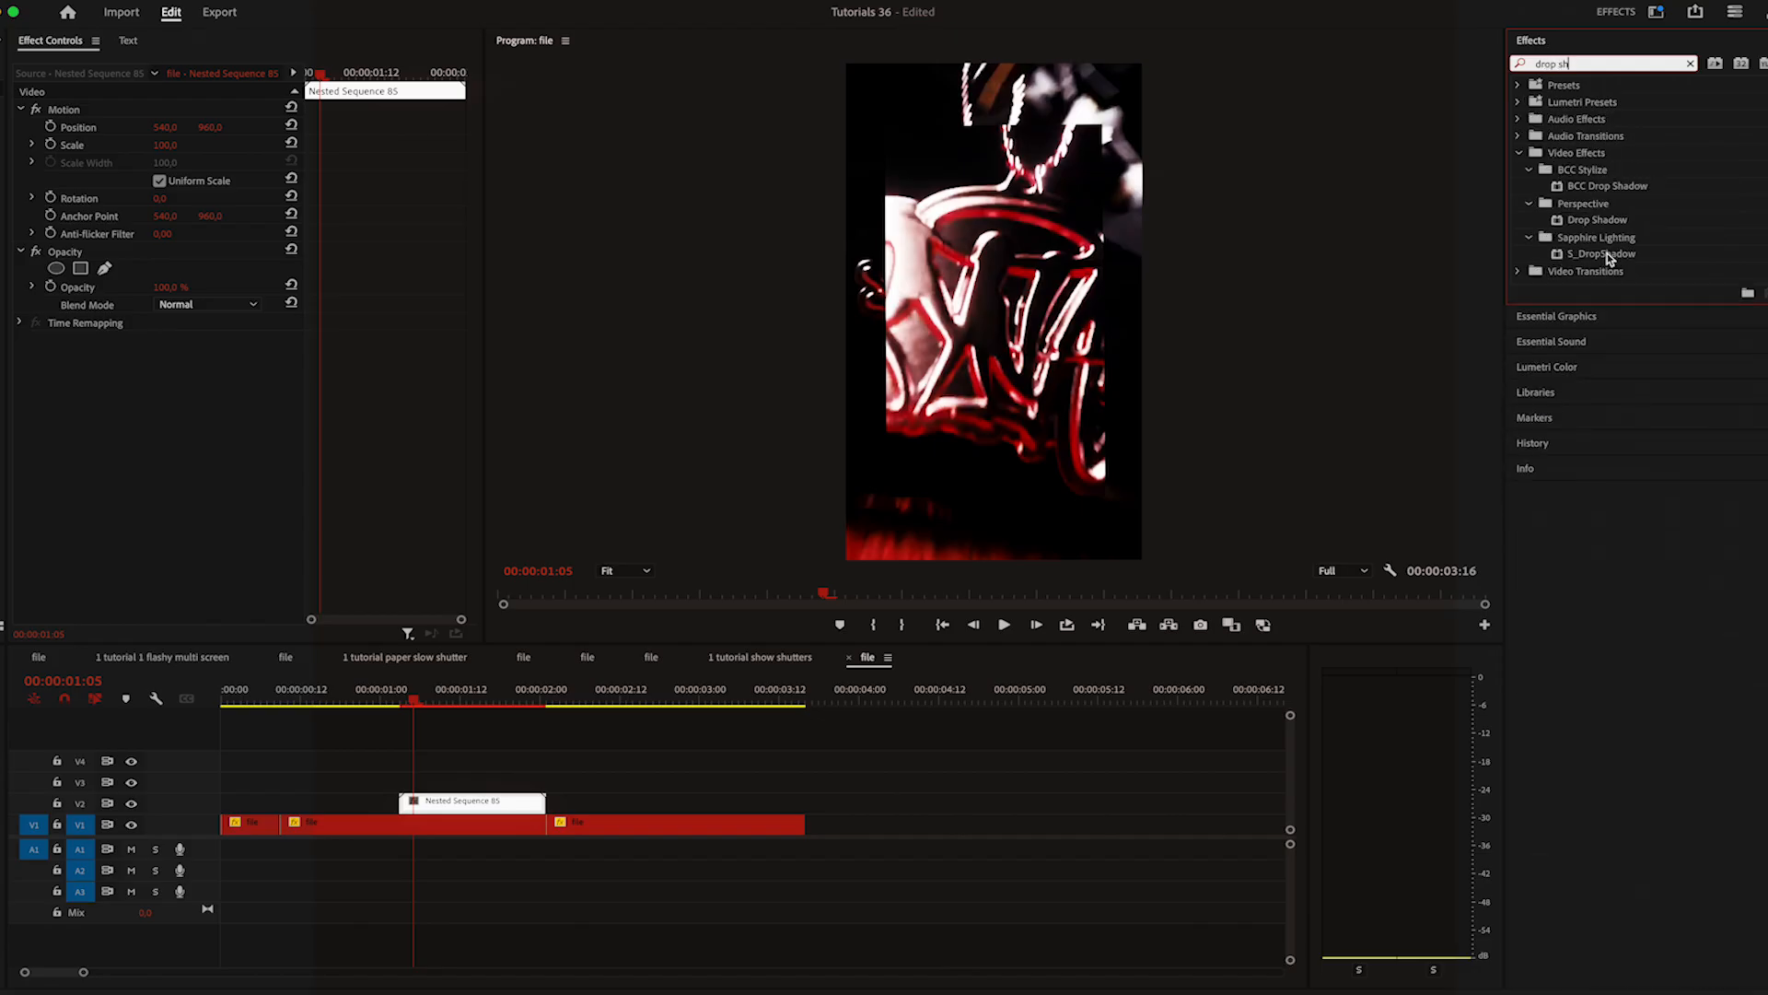
double_click(1599, 219)
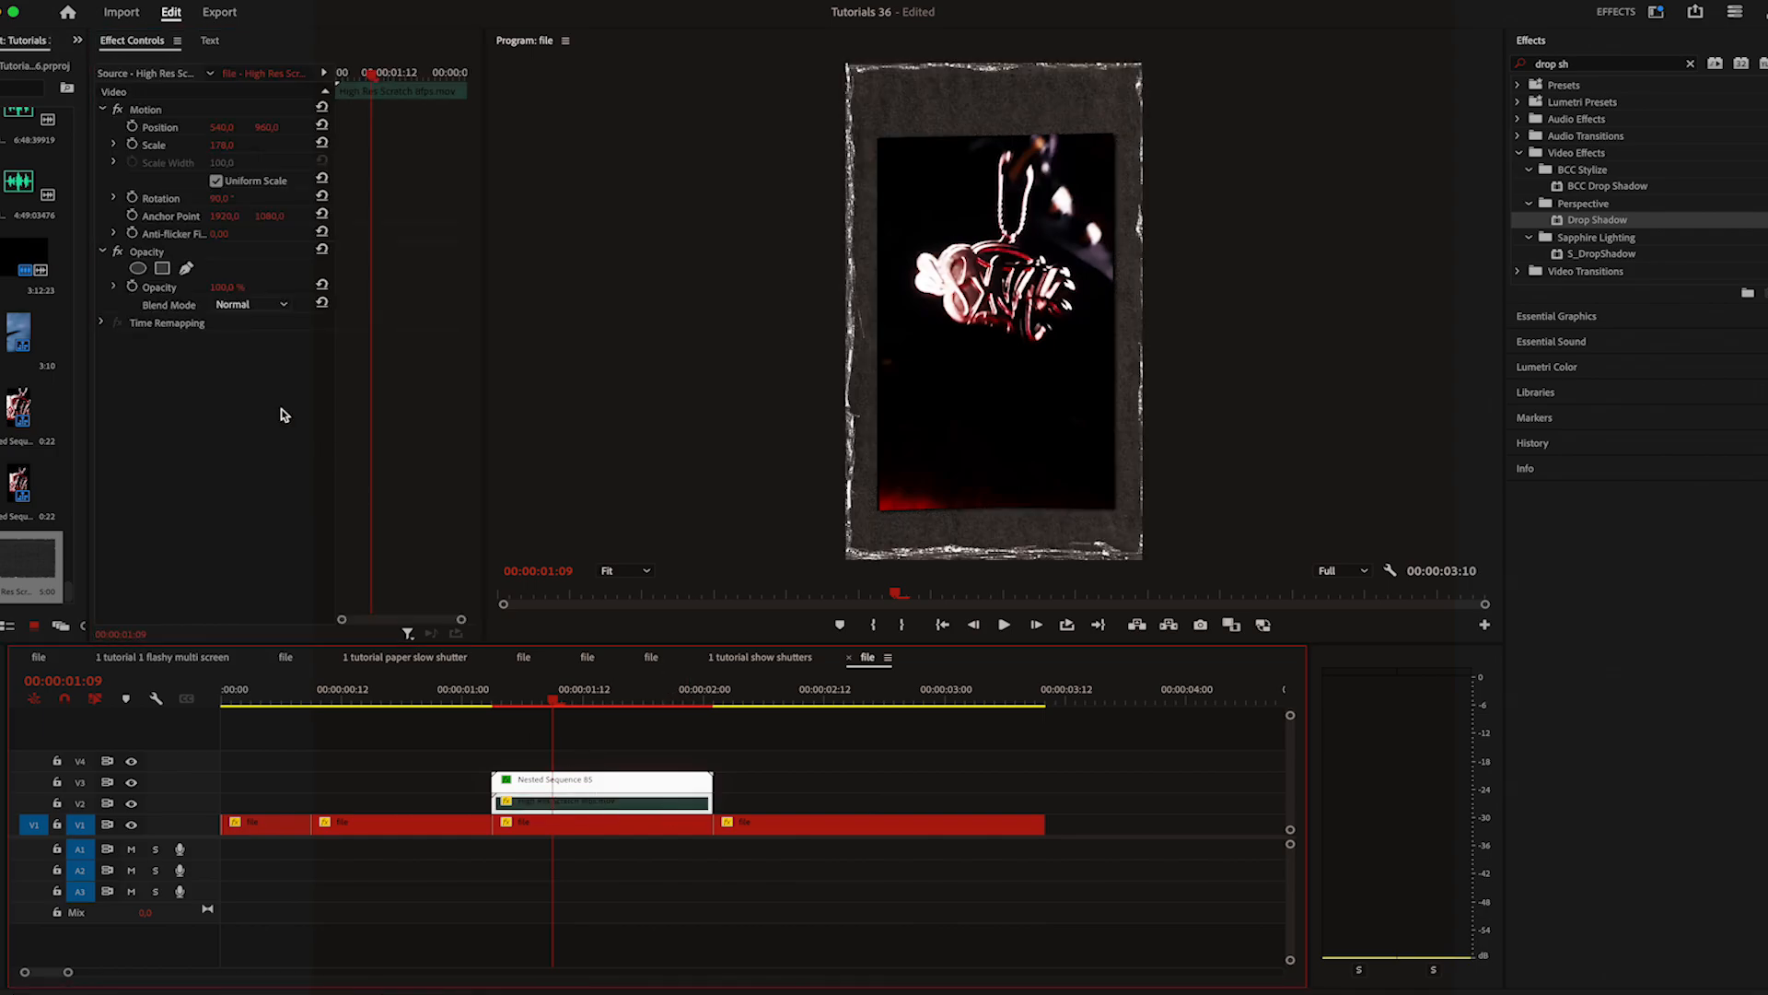
Set the paper overlay's Opacity blend mode to Screen under the nested clip.
left_click(251, 304)
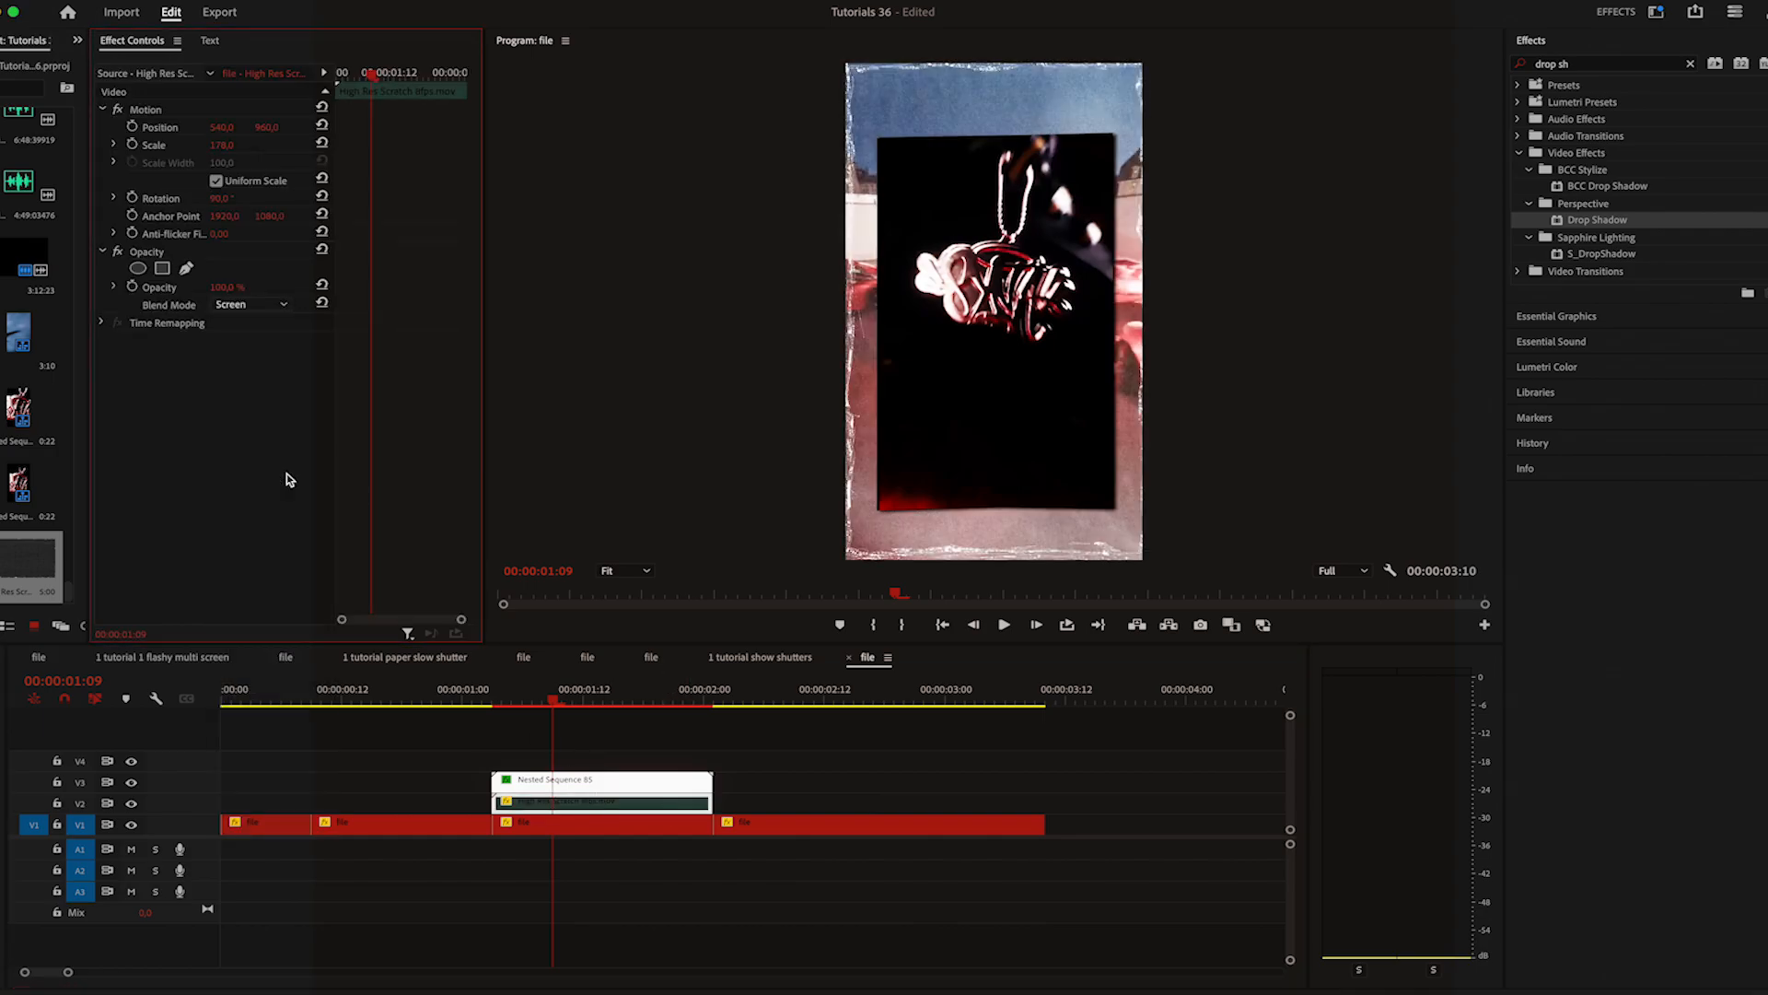
left_click(1547, 366)
type("poster")
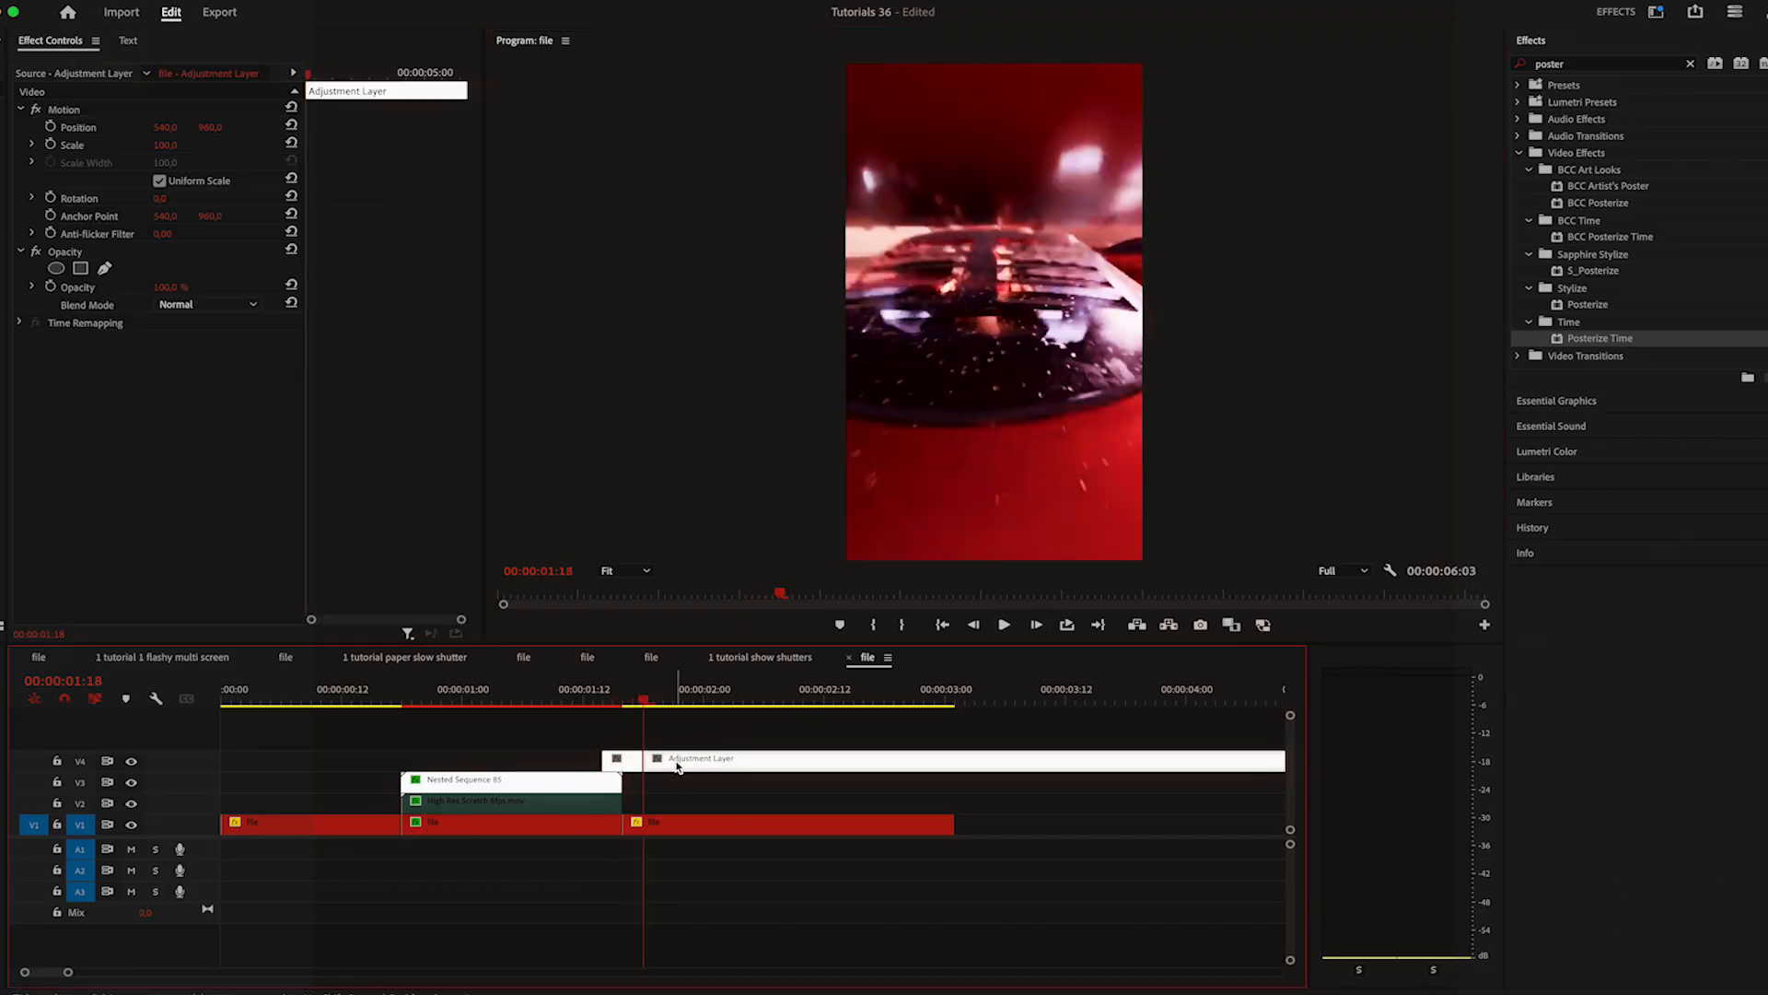
Blend the V4 adjustment layer with Linear Dodge (Add) and apply Gaussian Blur with a set Blurriness.
left_click(208, 304)
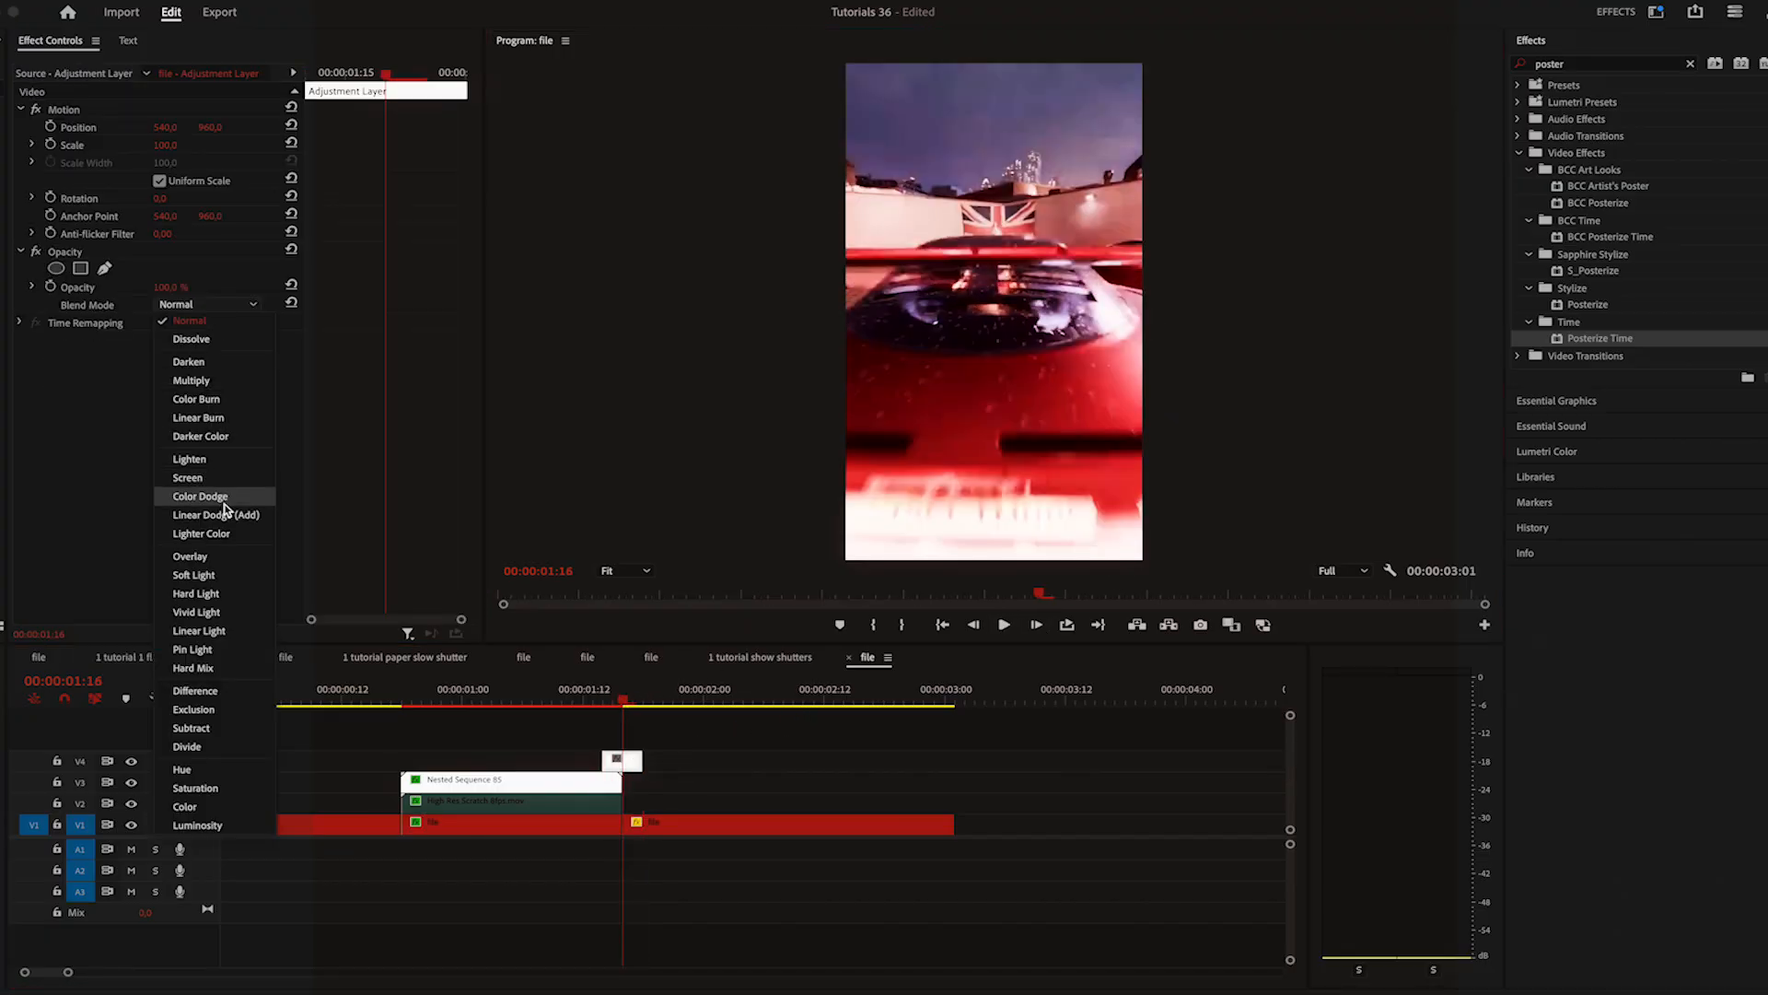
left_click(216, 514)
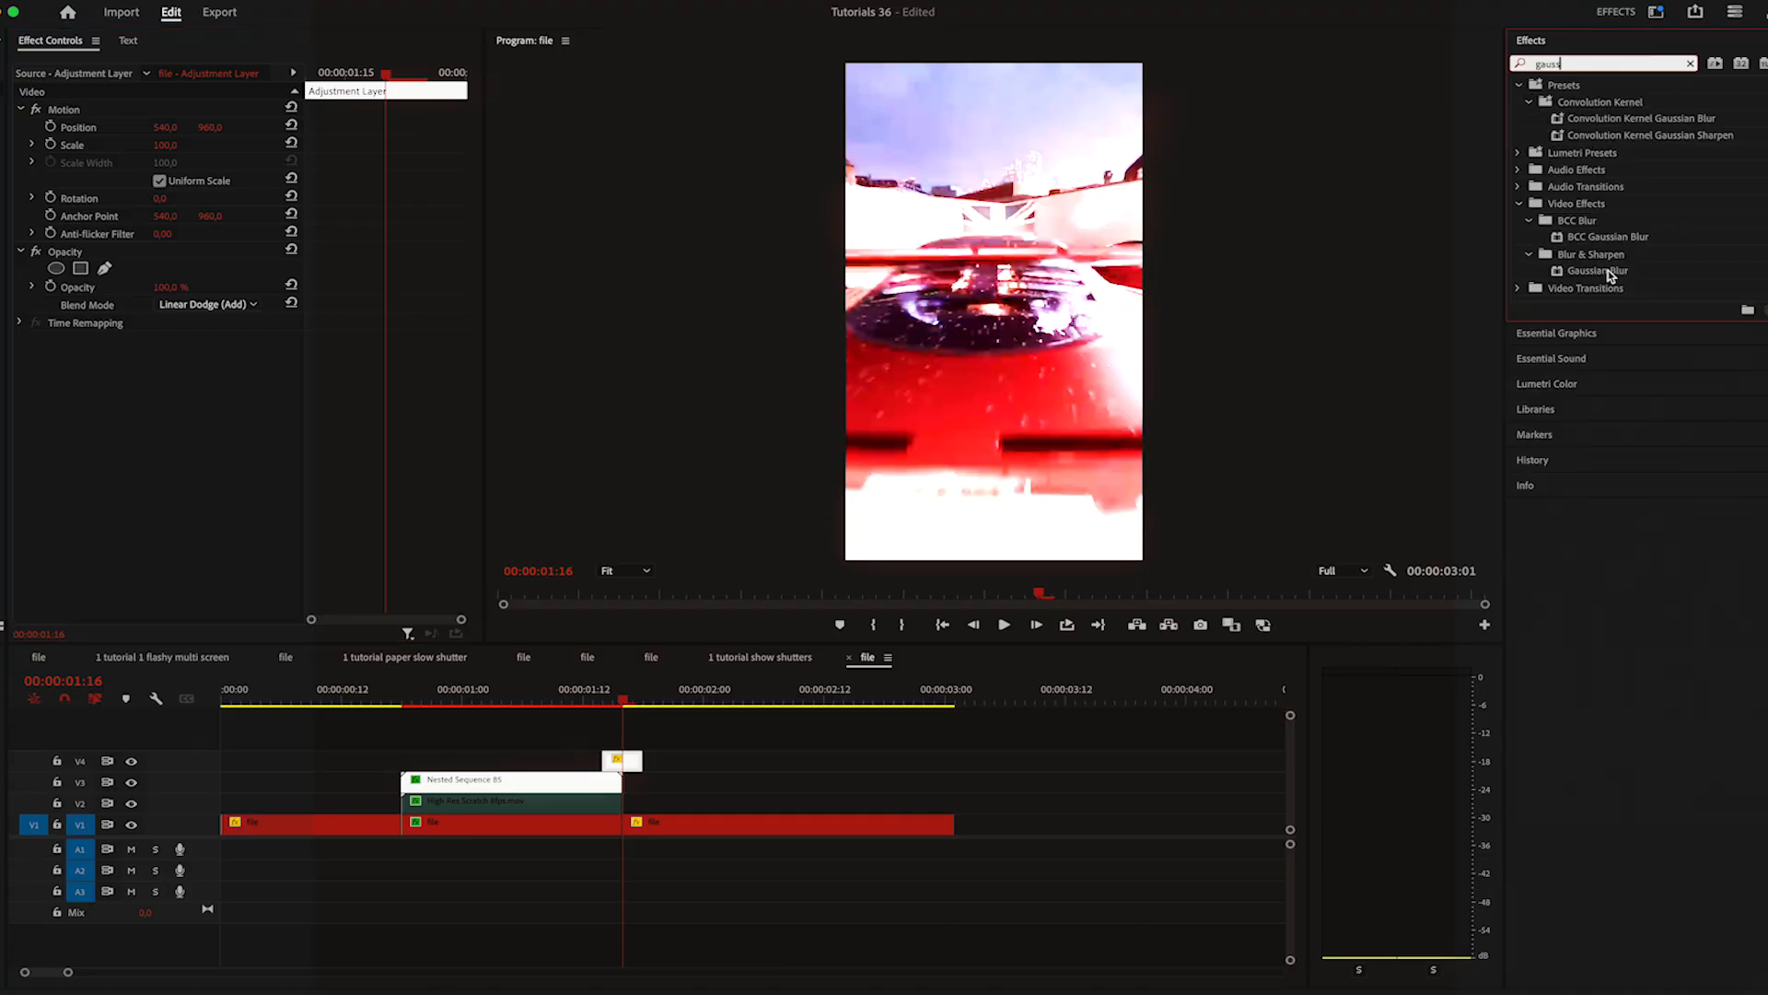
double_click(1599, 271)
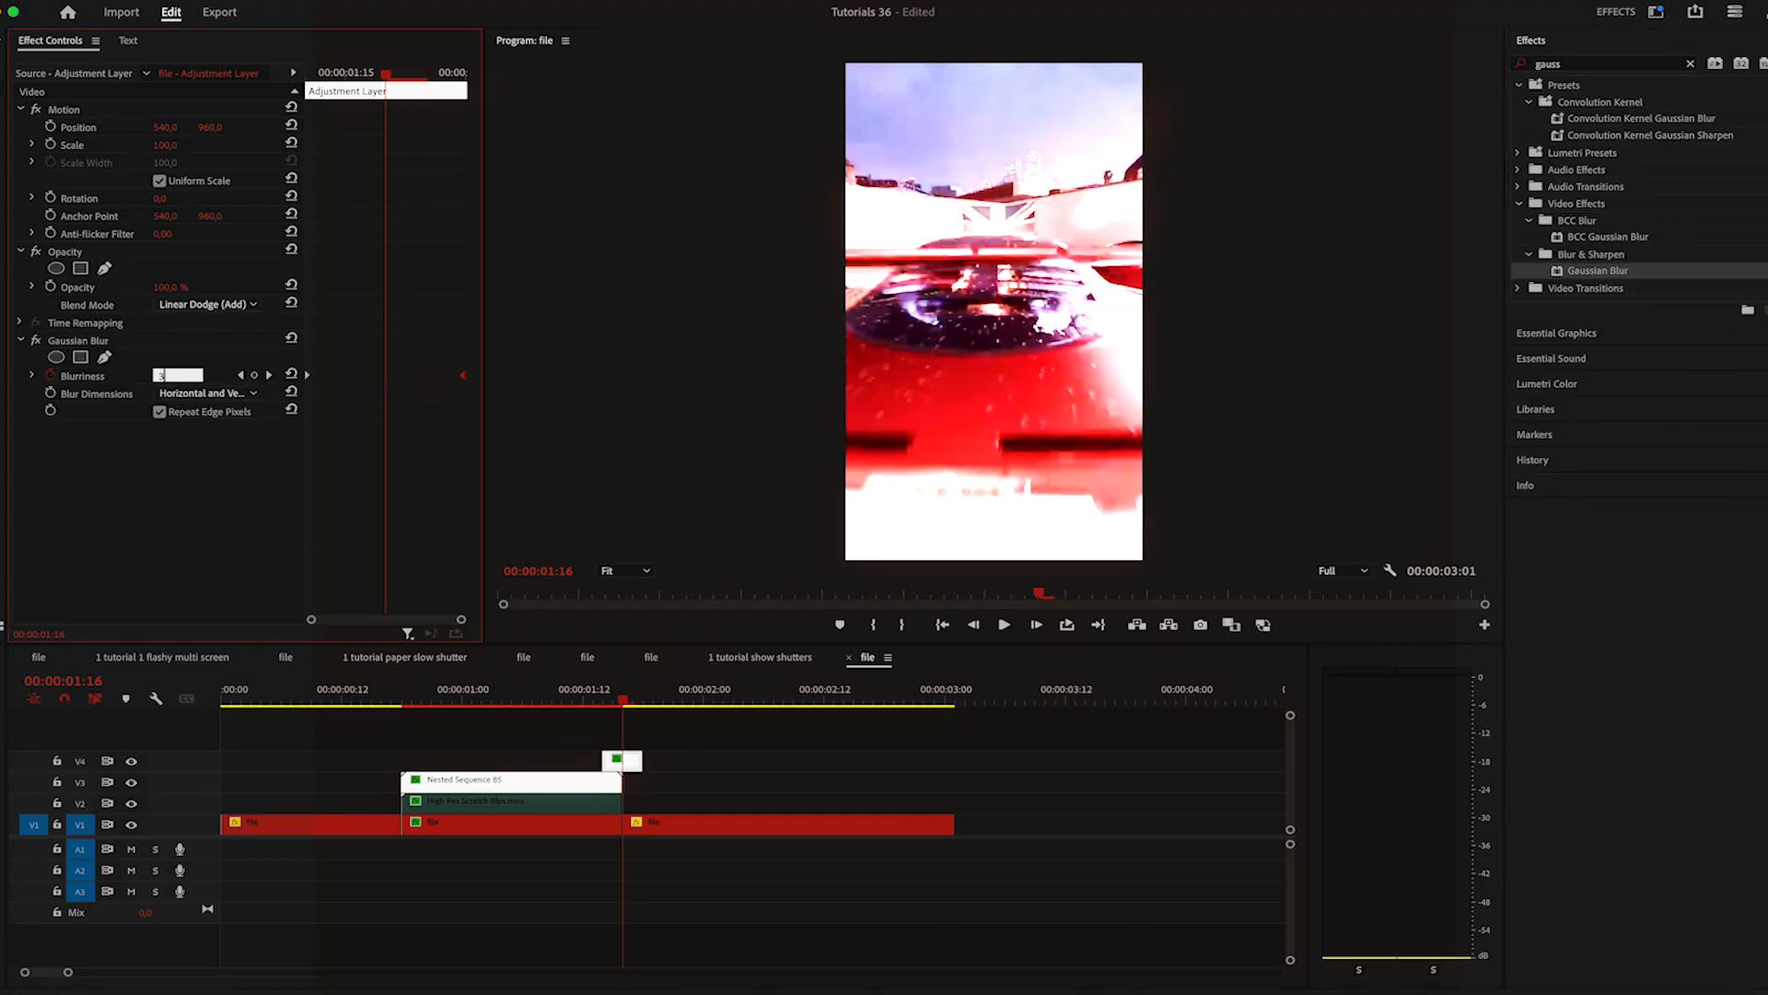
left_click(508, 824)
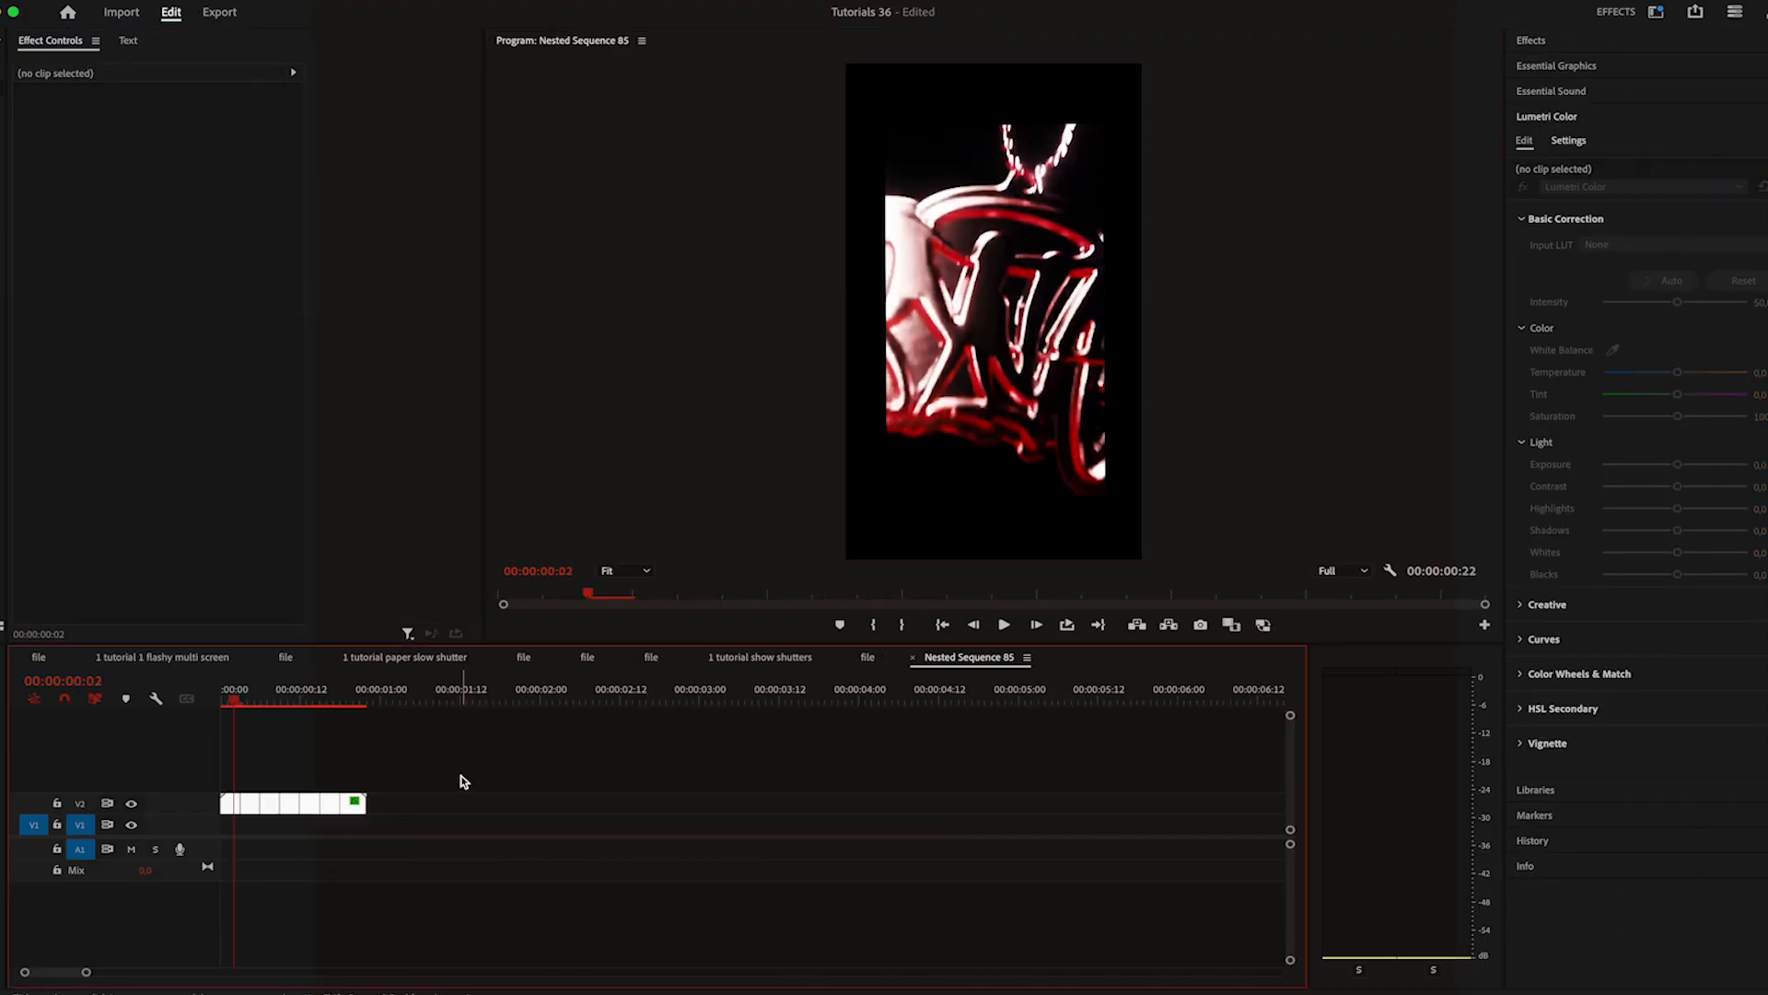
Move to the start of Nested Sequence 05's timeline to reach the clip inside.
left_click(247, 696)
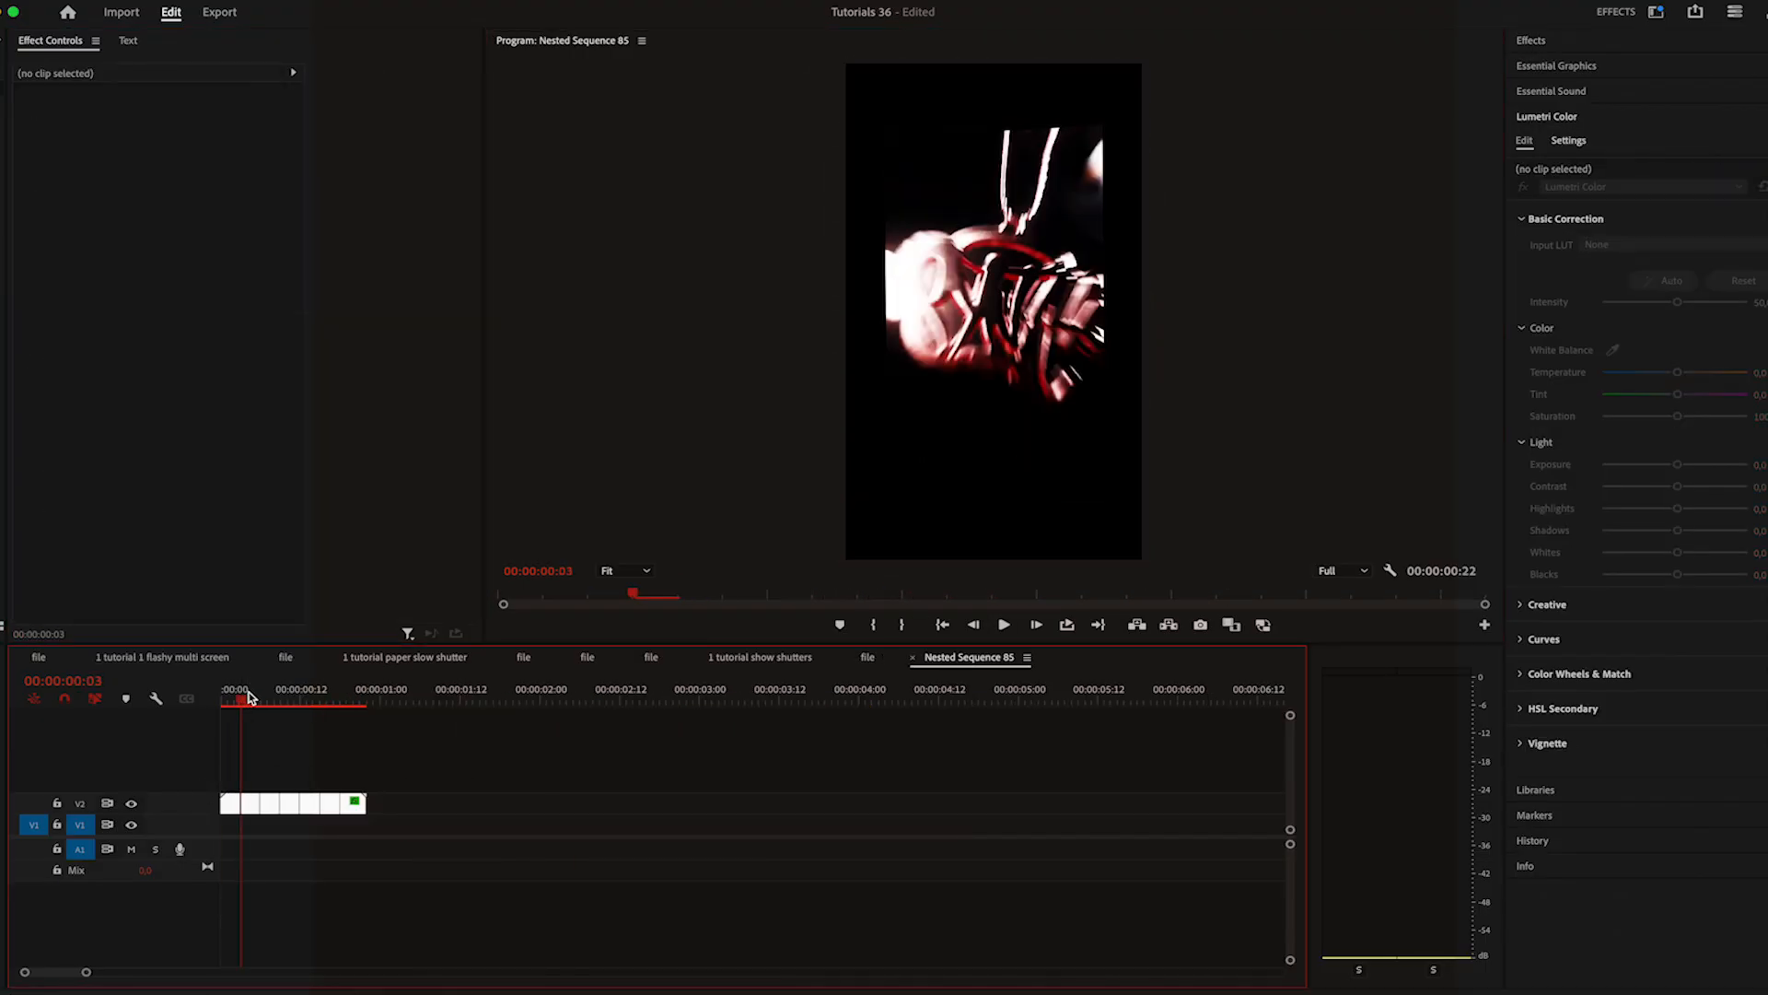
left_click(291, 801)
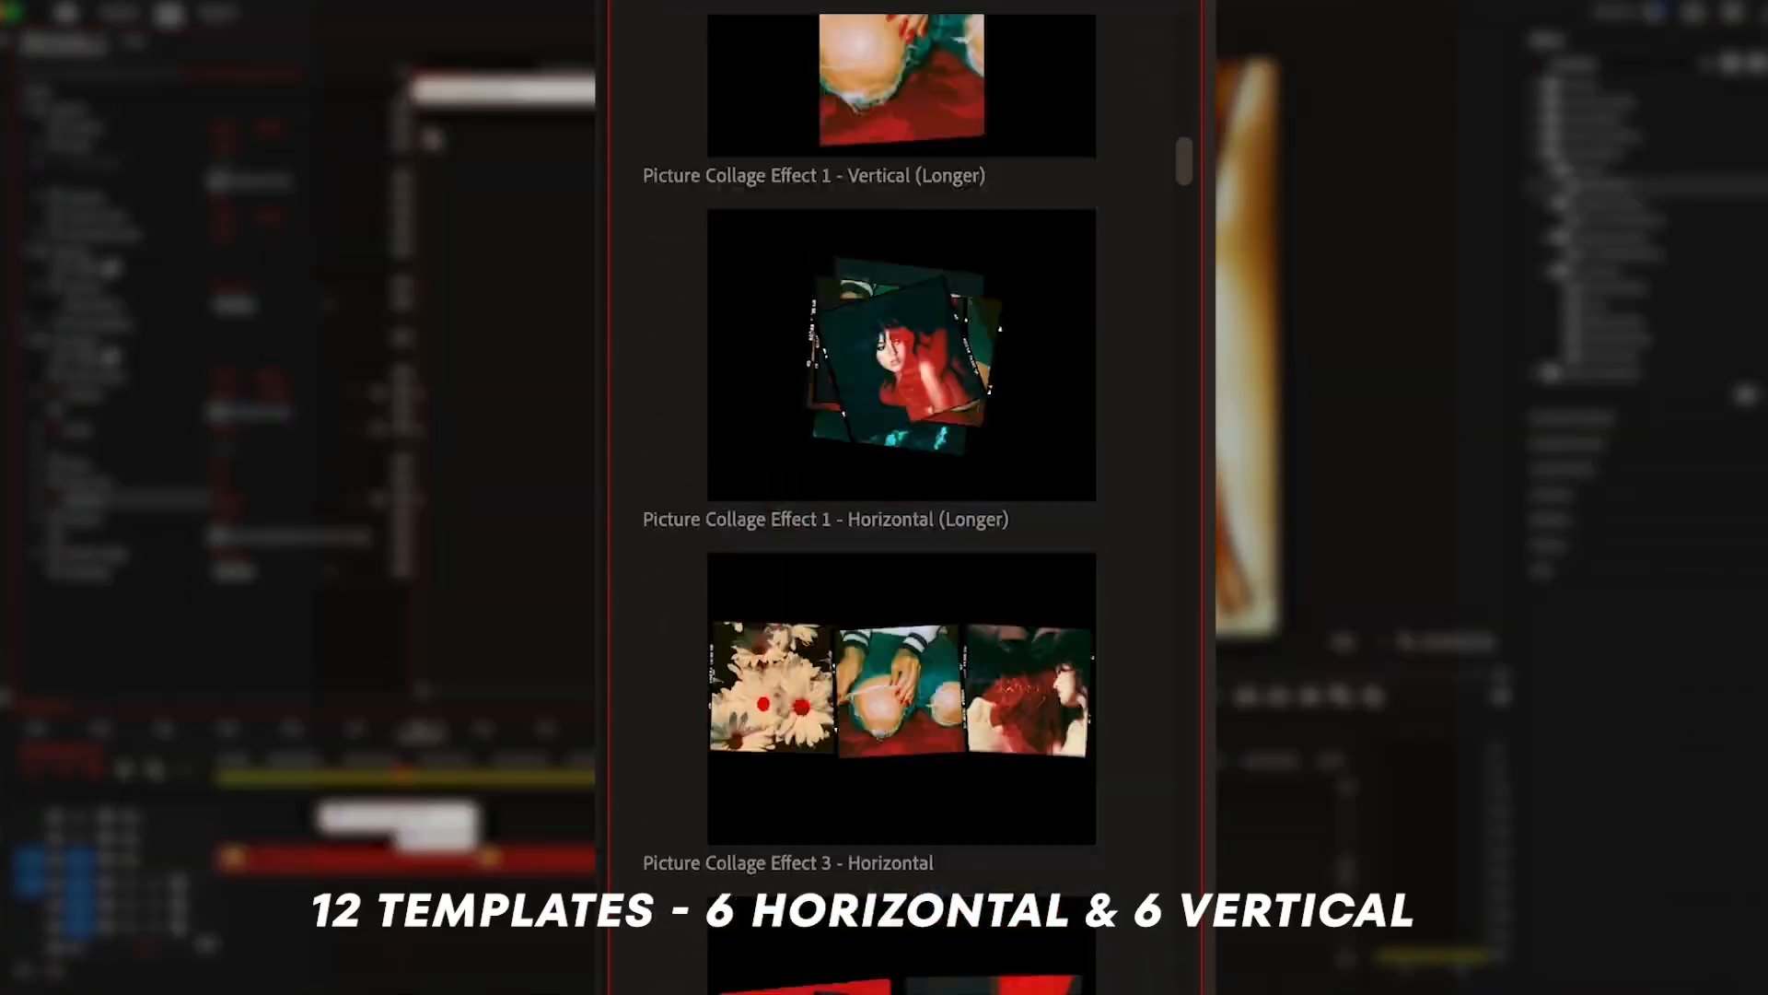
scroll("down", 3)
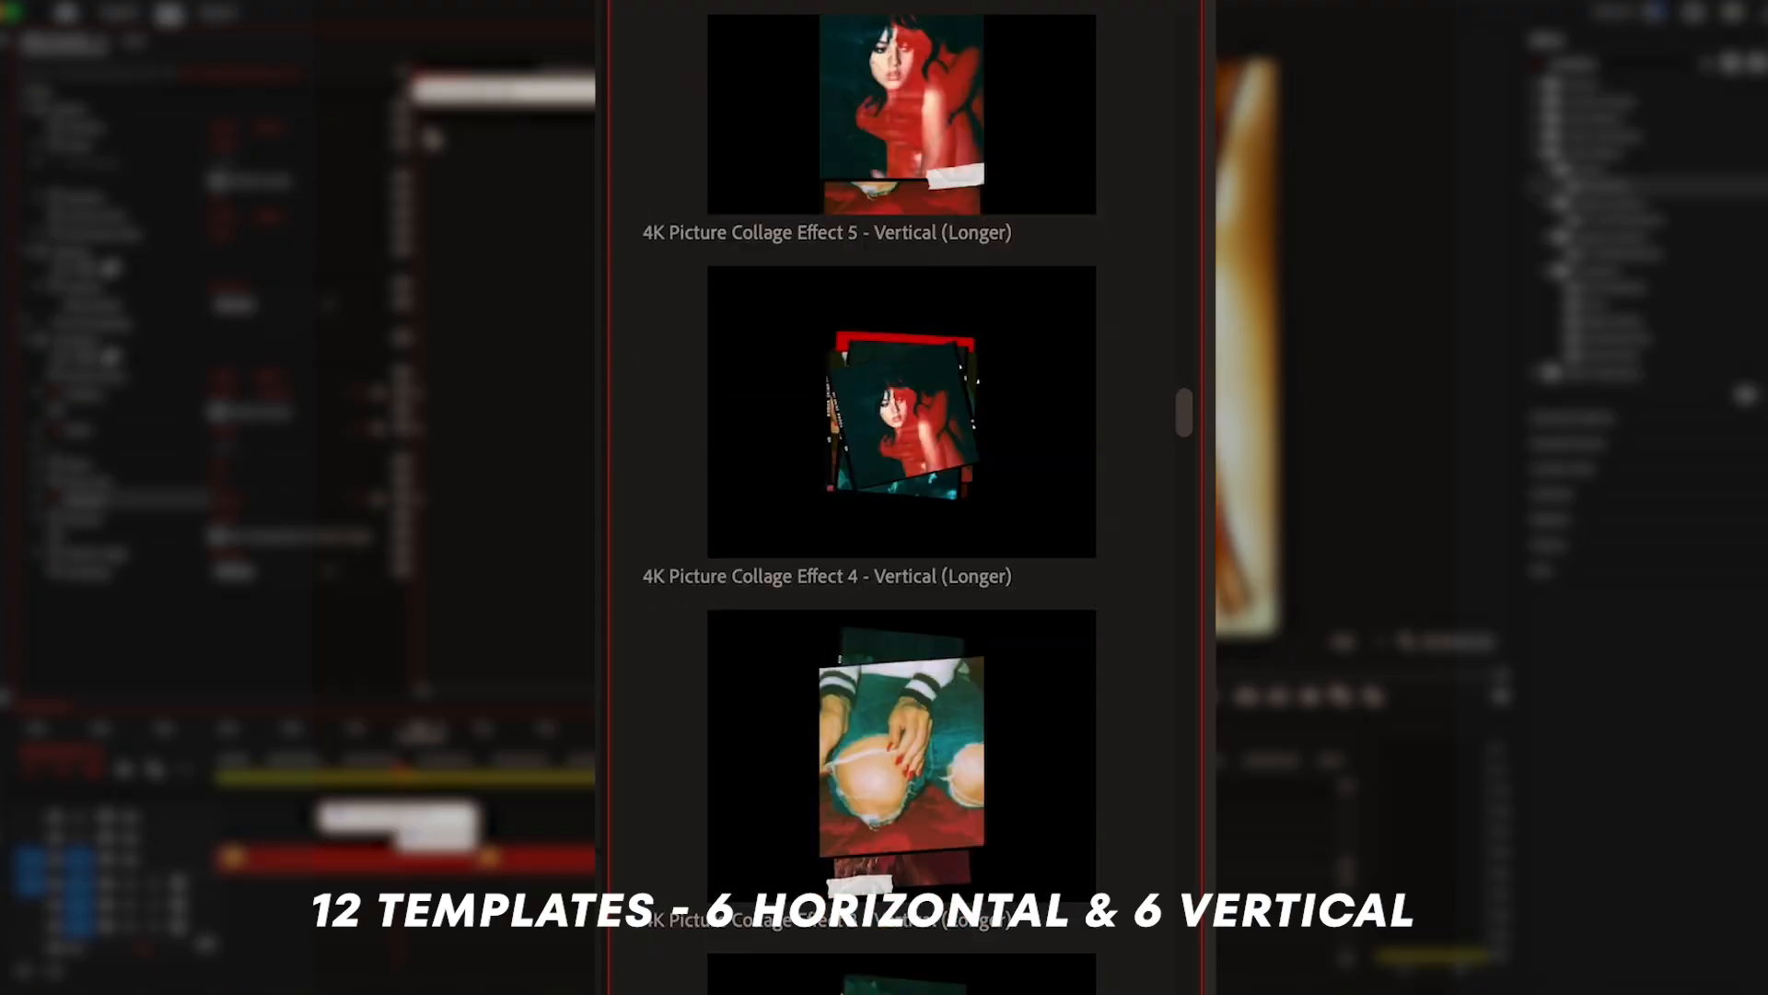